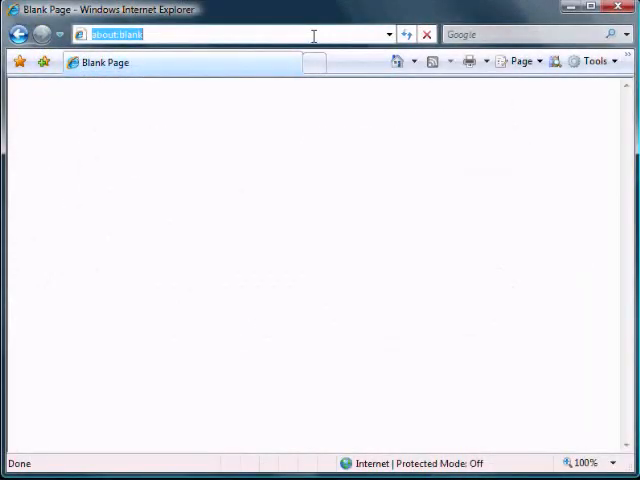
text(www.vu)
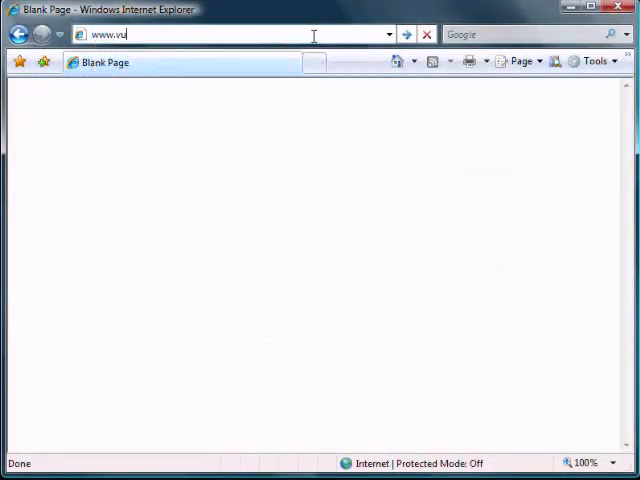
text(ze.com/app)
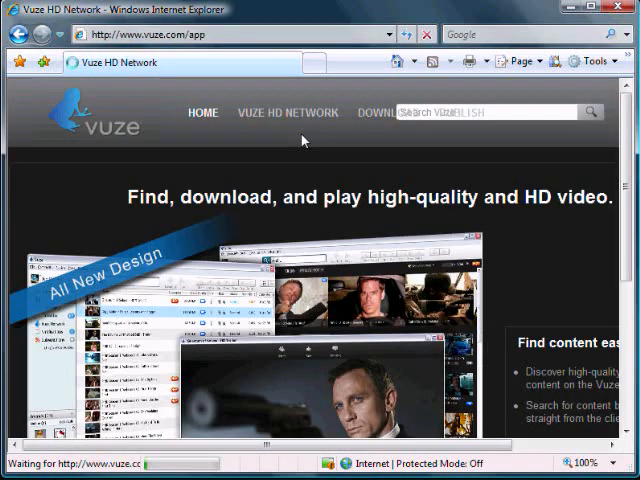
scroll(down, 3)
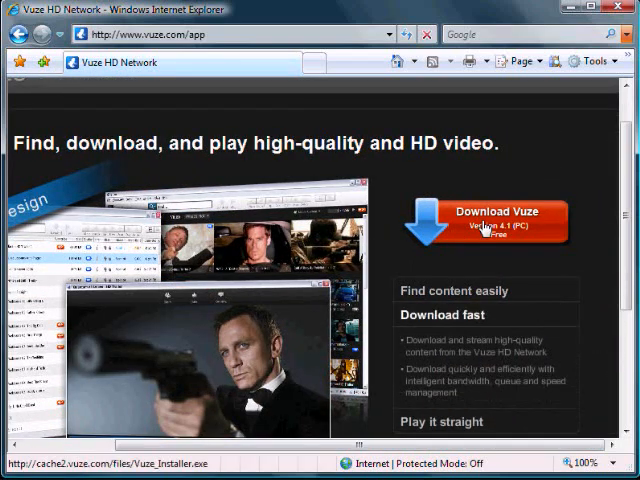
click(484, 220)
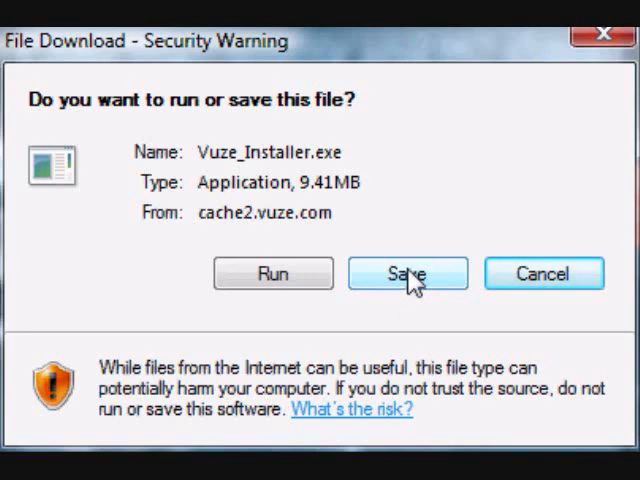
Save Vuze_Installer.exe to the Desktop and dismiss the finished download window
click(408, 272)
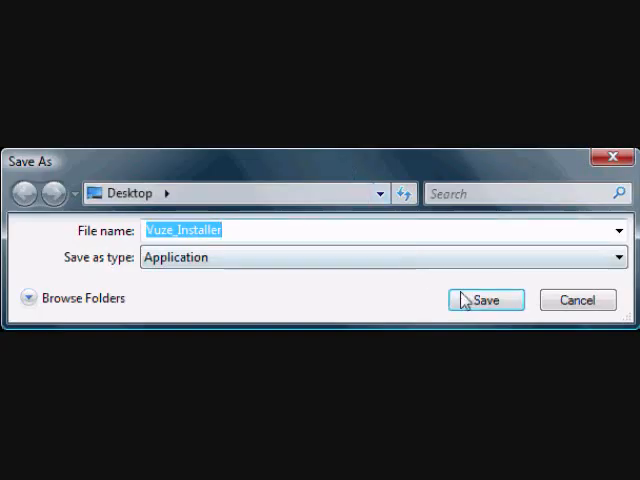
click(484, 300)
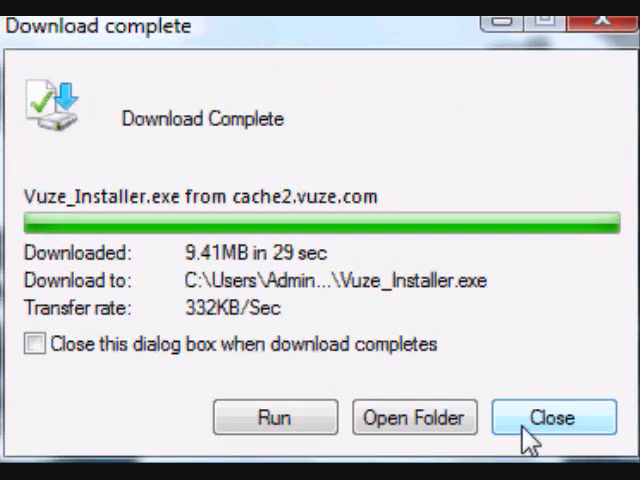
click(552, 416)
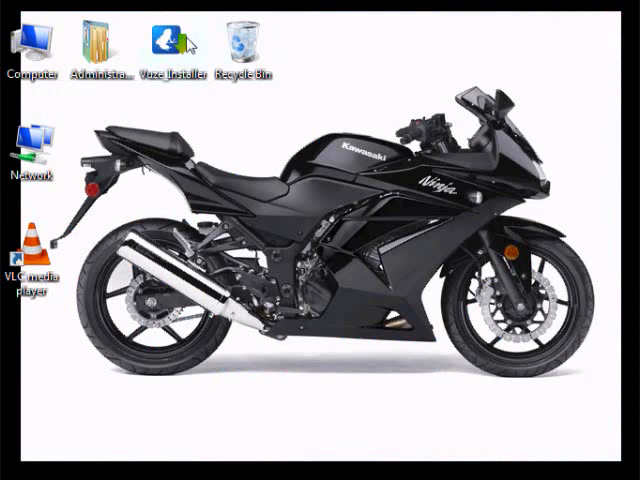
Run Vuze_Installer.exe, agree to the terms, decline Ask.com as default search, and finish setup
double_click(156, 46)
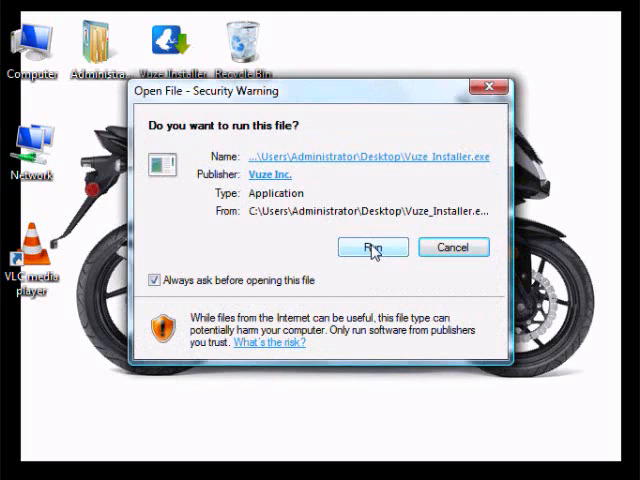
click(372, 246)
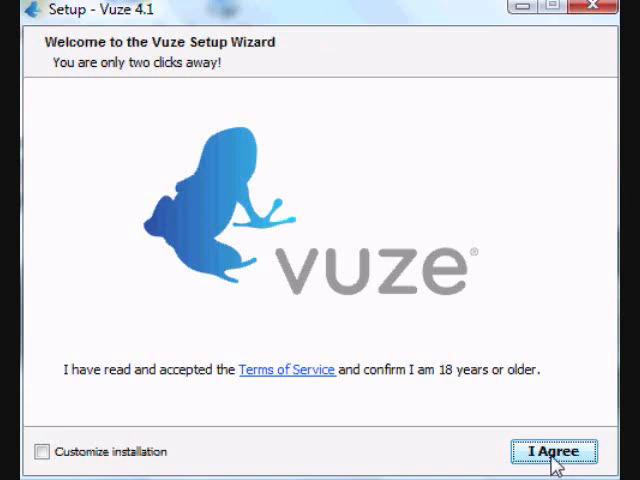
click(552, 452)
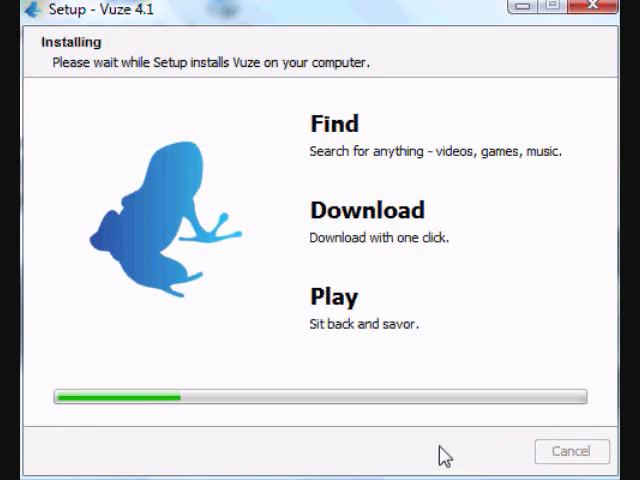
mouse_move(404, 444)
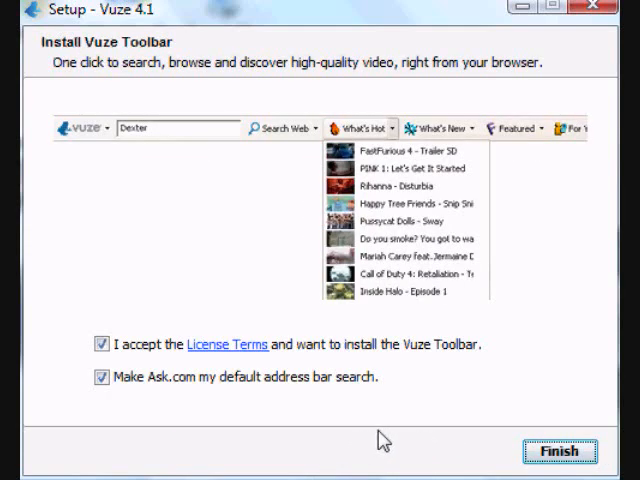
click(100, 376)
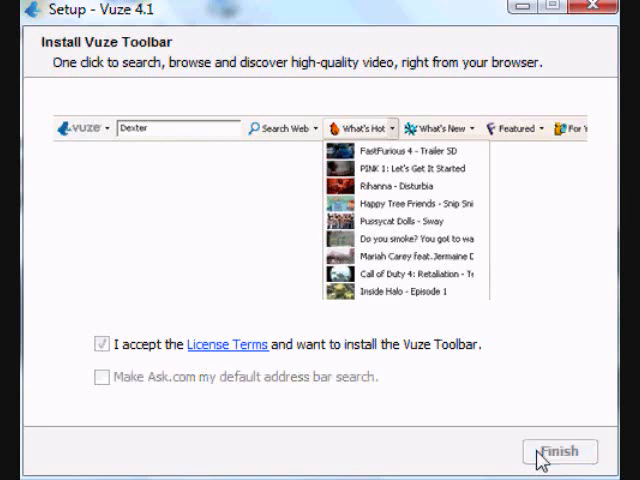
click(560, 452)
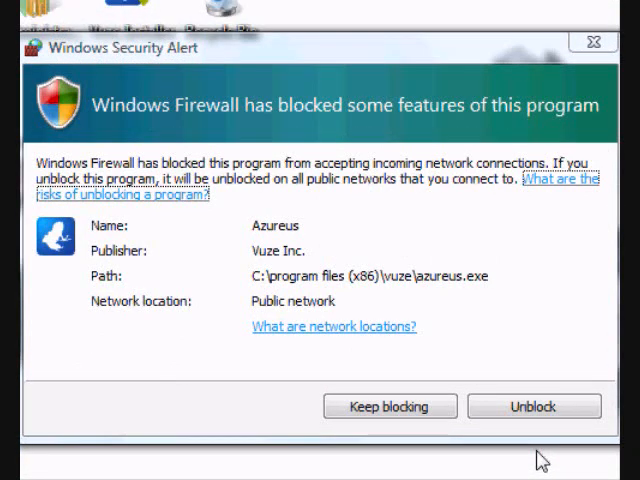
mouse_move(504, 406)
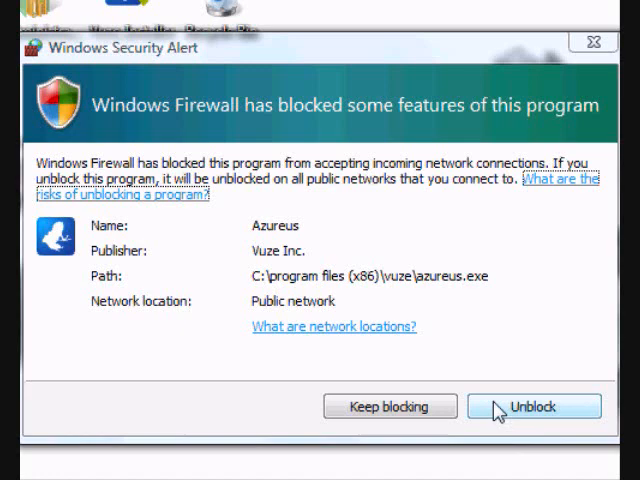
Unblock Vuze in the Windows Security Alert so it can accept network connections
click(532, 406)
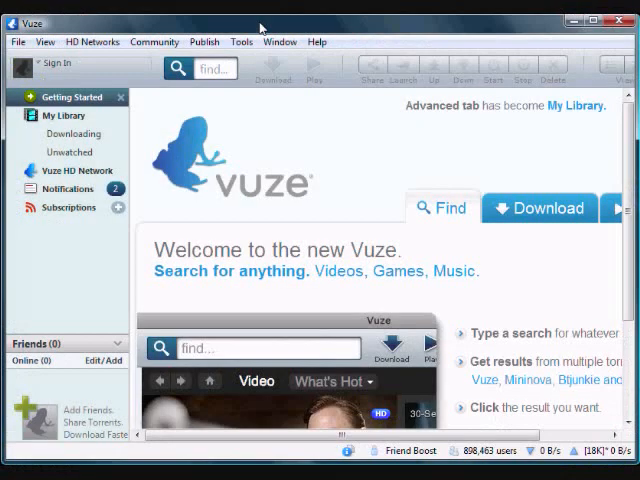
mouse_move(296, 162)
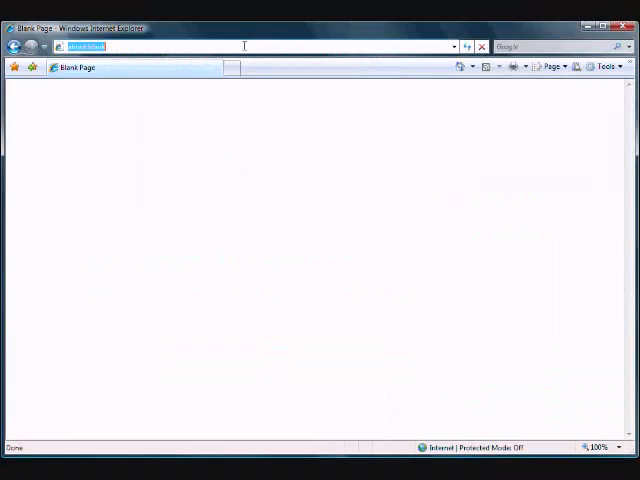
Go to torrentz.com and look through its latest torrent lists, returning to the top
text(t)
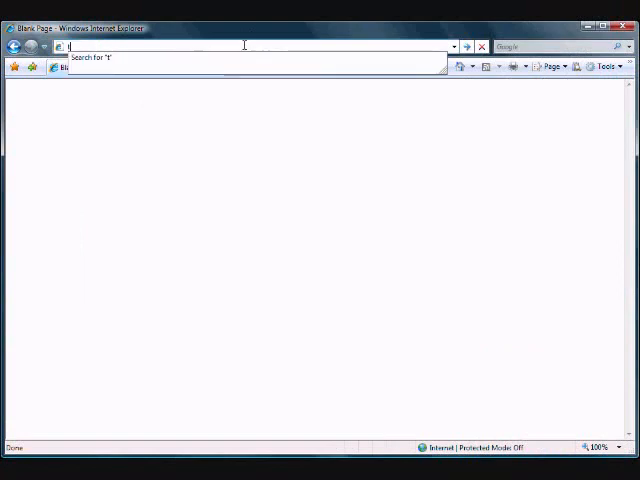
text(orrentz.com/)
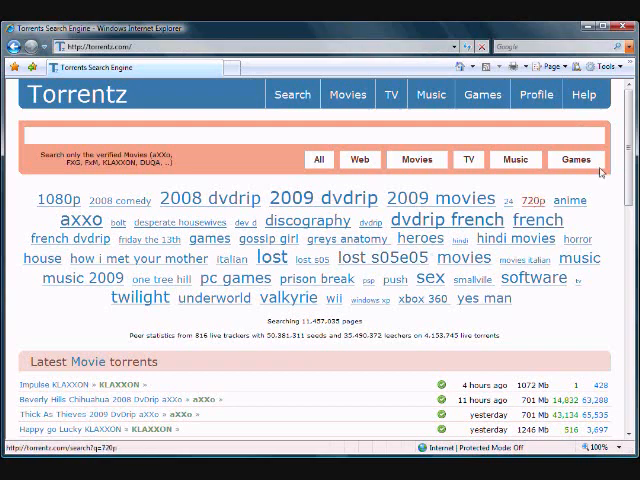
scroll(down, 3)
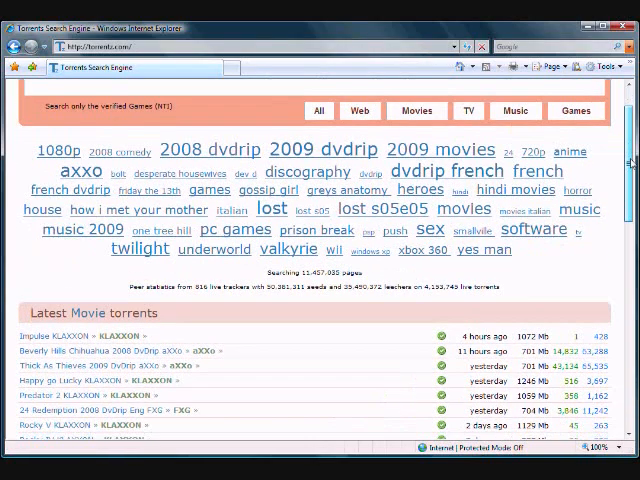
scroll(down, 3)
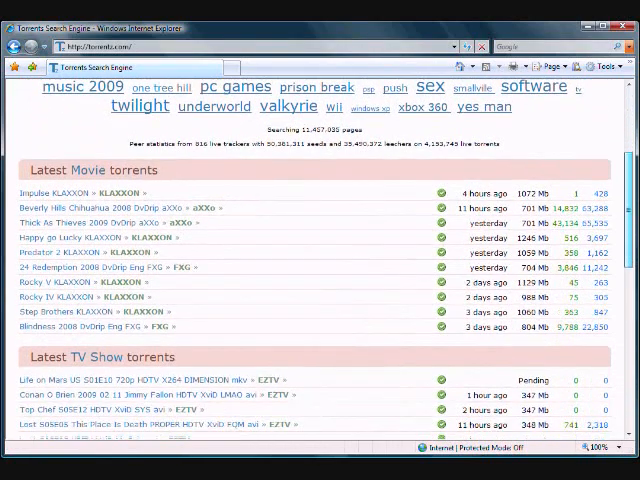
scroll(down, 3)
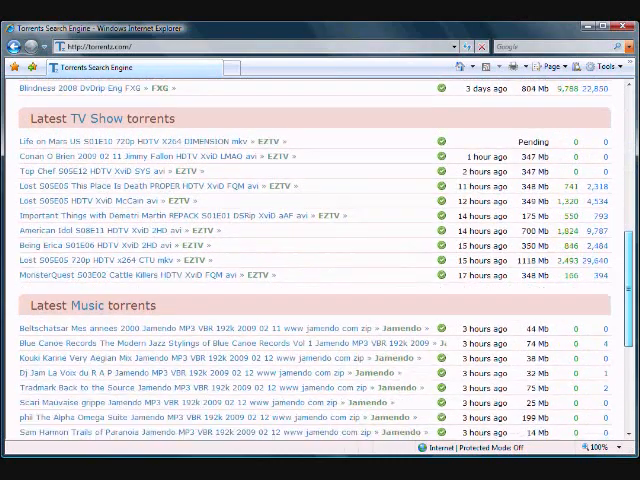
scroll(down, 3)
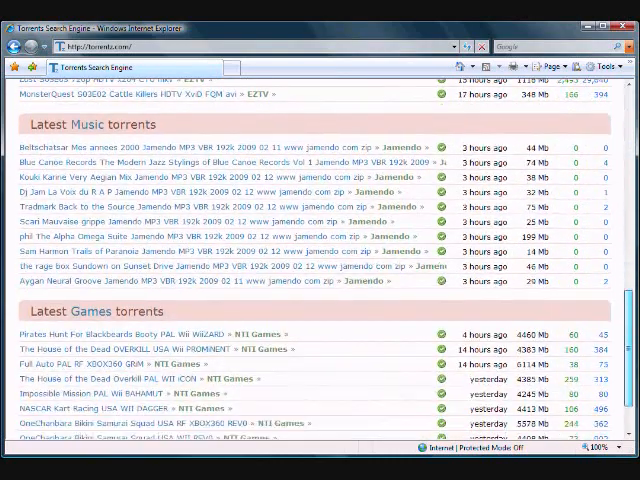
scroll(down, 3)
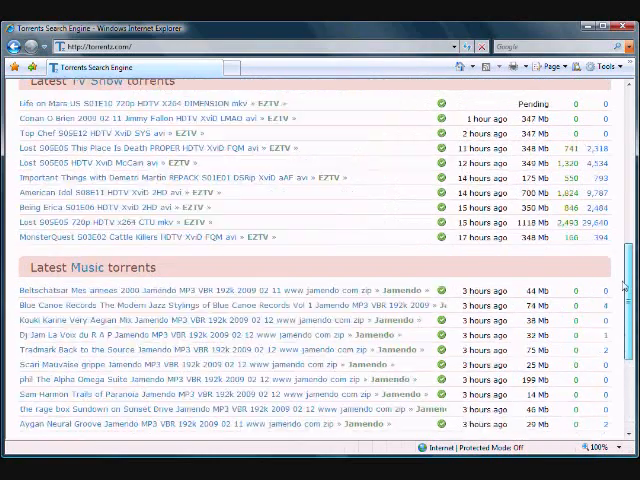
scroll(up, 3)
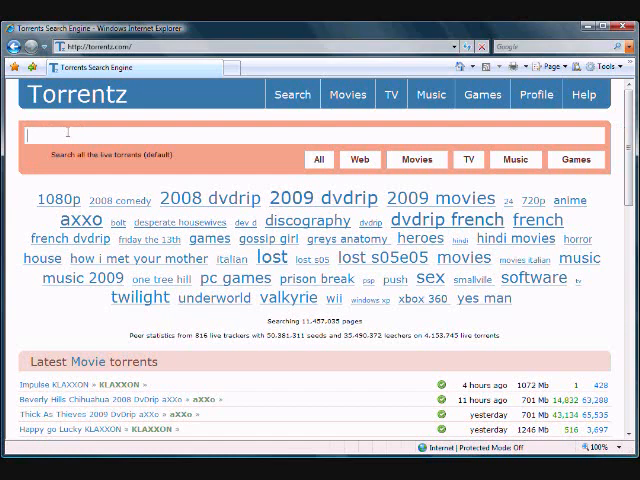
Search Torrentz for 'obama inauguration' and pick the President Obama Speech Only 64k result
text(obama inau)
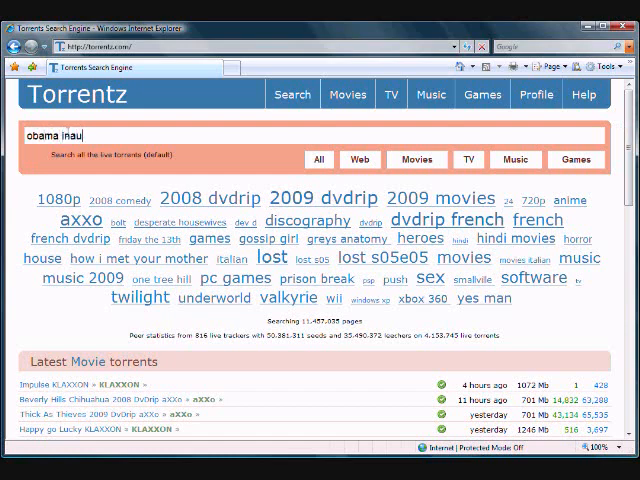
text(guration)
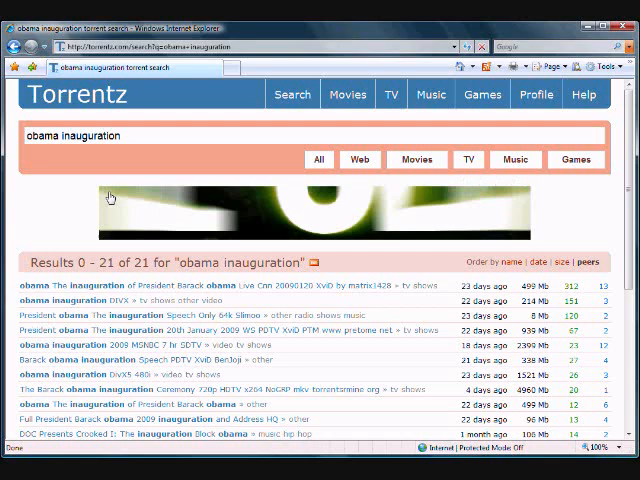
scroll(down, 3)
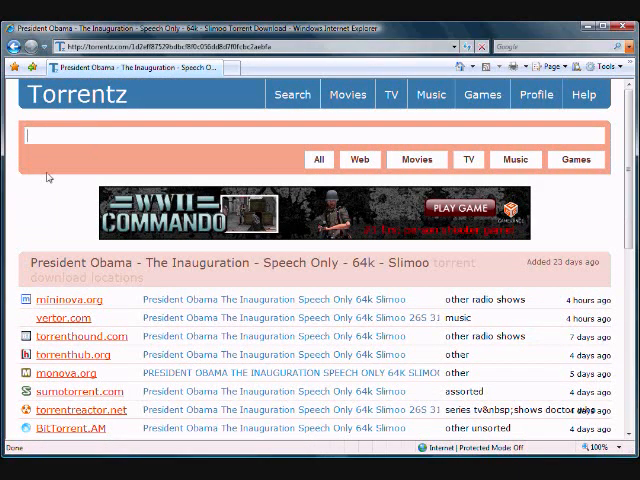
Choose the mininova.org source and request its torrent file download
scroll(down, 3)
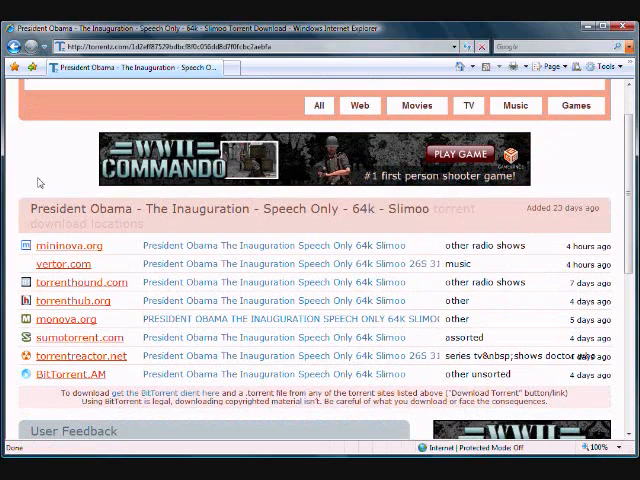
scroll(down, 3)
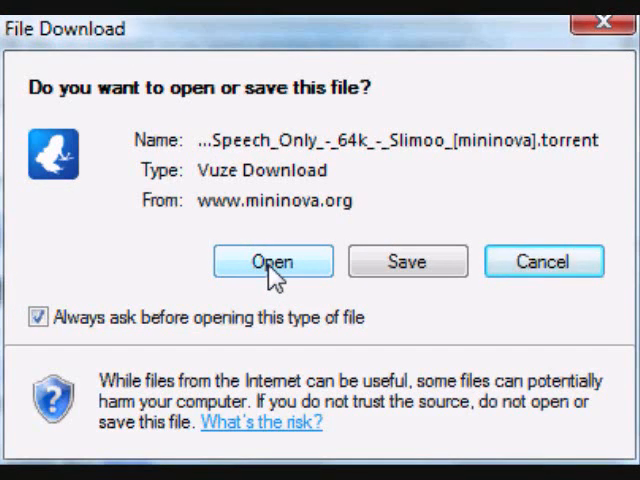
Open the downloaded .torrent directly so Vuze starts downloading it
click(542, 260)
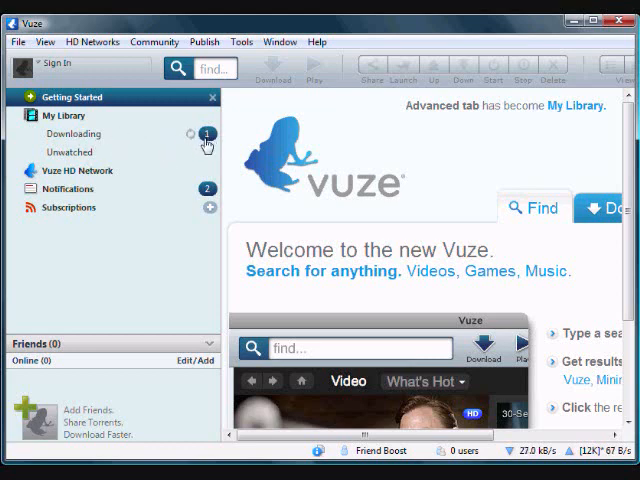
mouse_move(110, 138)
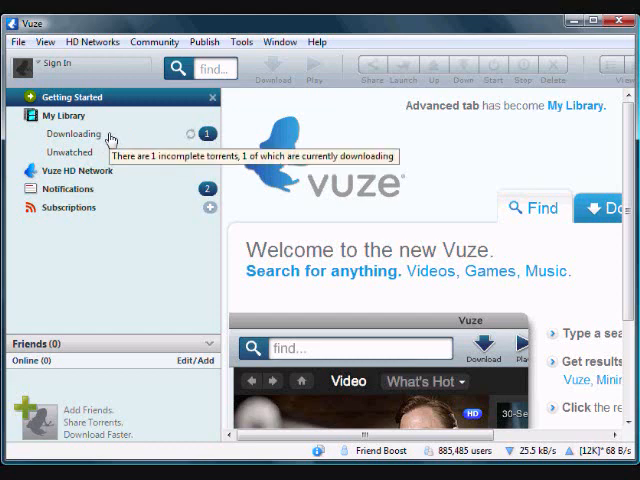
Watch the Downloading list until it empties, then switch to the Unwatched section
click(72, 132)
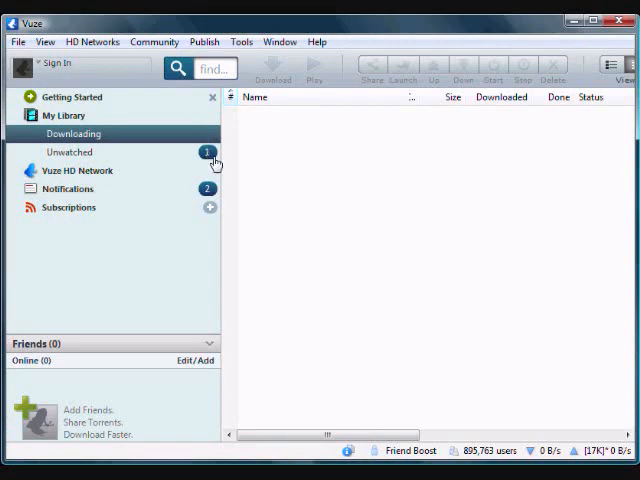
click(68, 152)
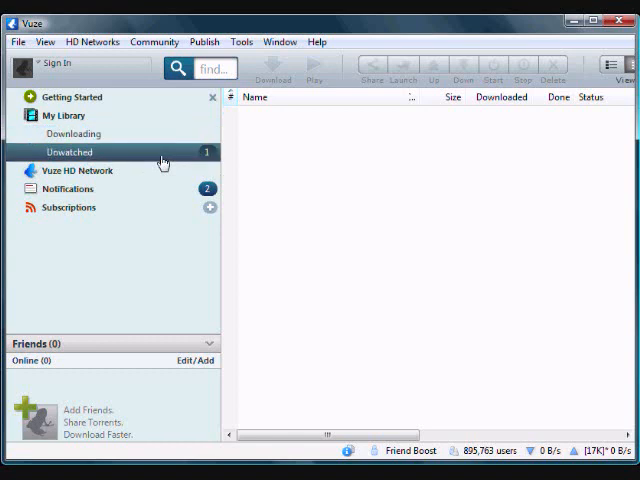
Check the completed Obama inauguration torrent in Unwatched, viewing and dismissing its context menu
click(68, 152)
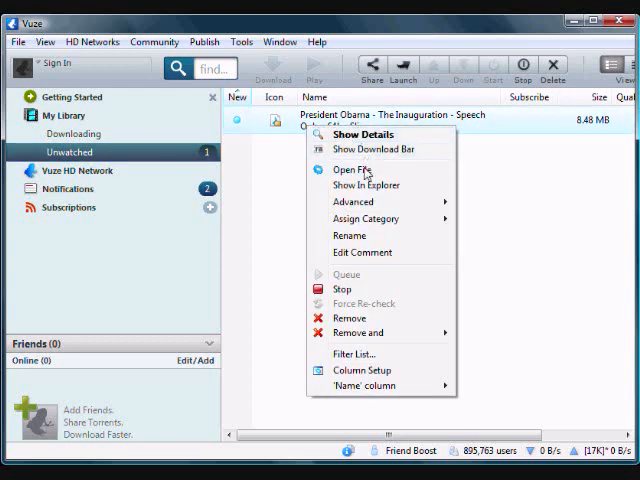
mouse_move(352, 200)
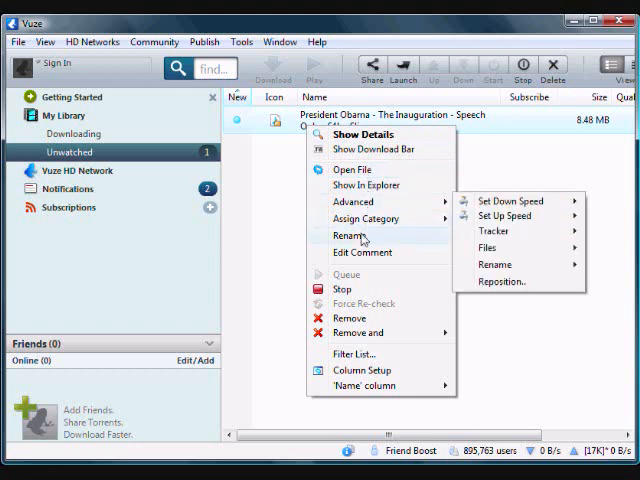
mouse_move(356, 332)
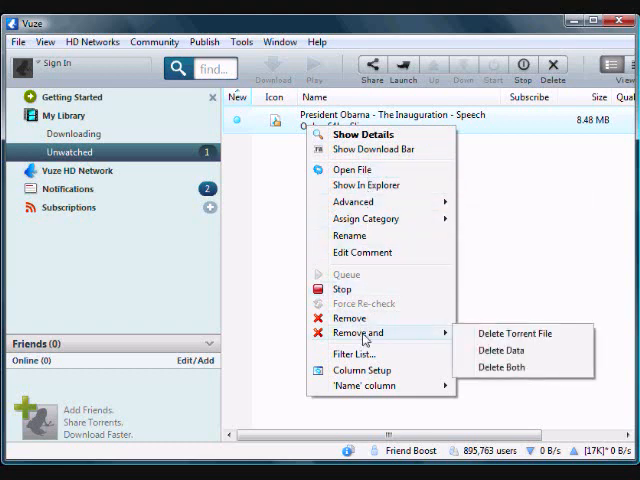
mouse_move(500, 368)
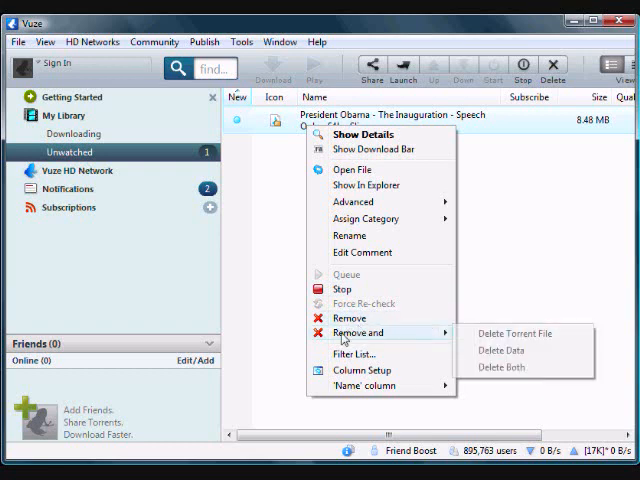
click(258, 204)
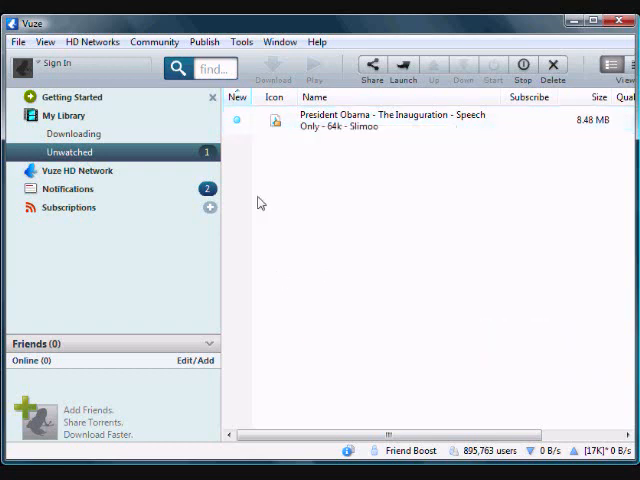